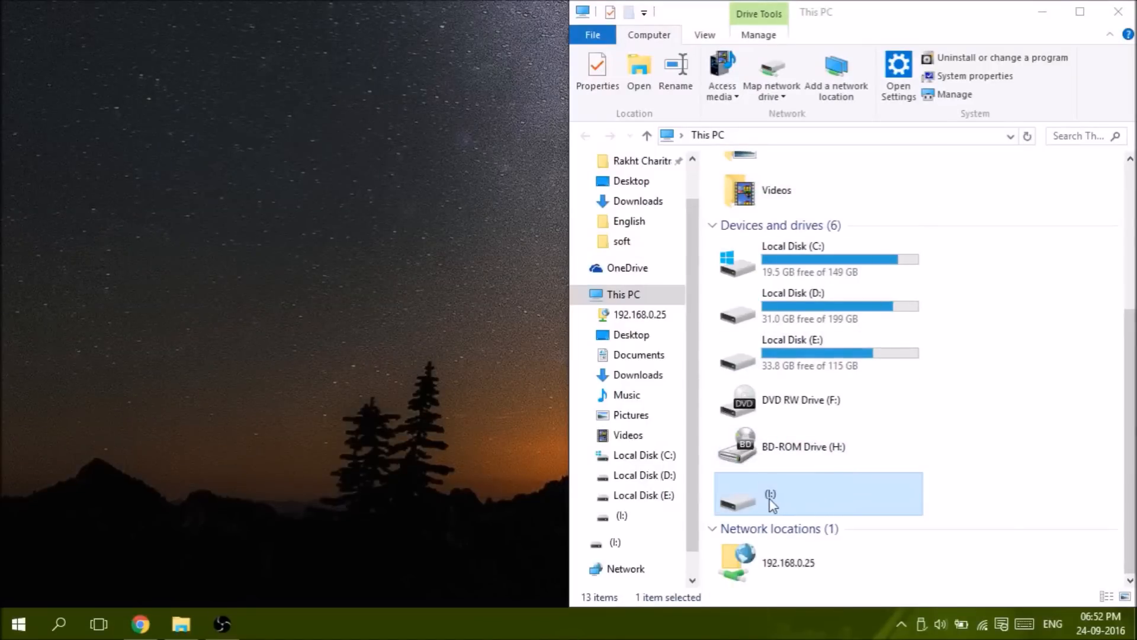
pyautogui.moveTo(733, 510)
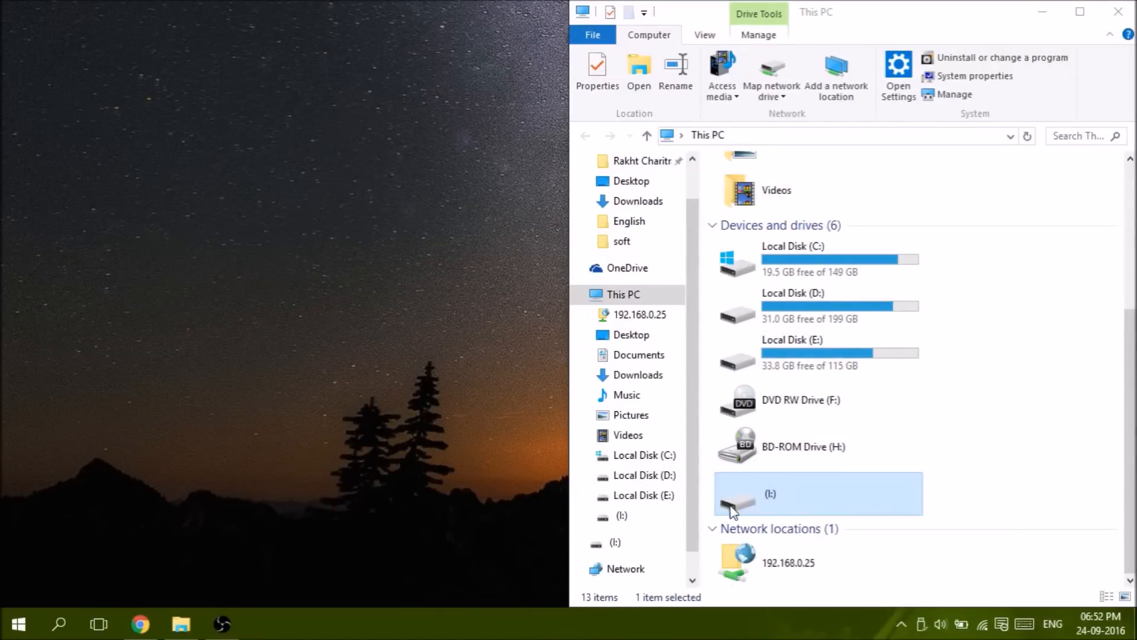
# - Try opening the unreadable I: drive, then attempt a format that Windows can't complete
pyautogui.doubleClick(817, 493)
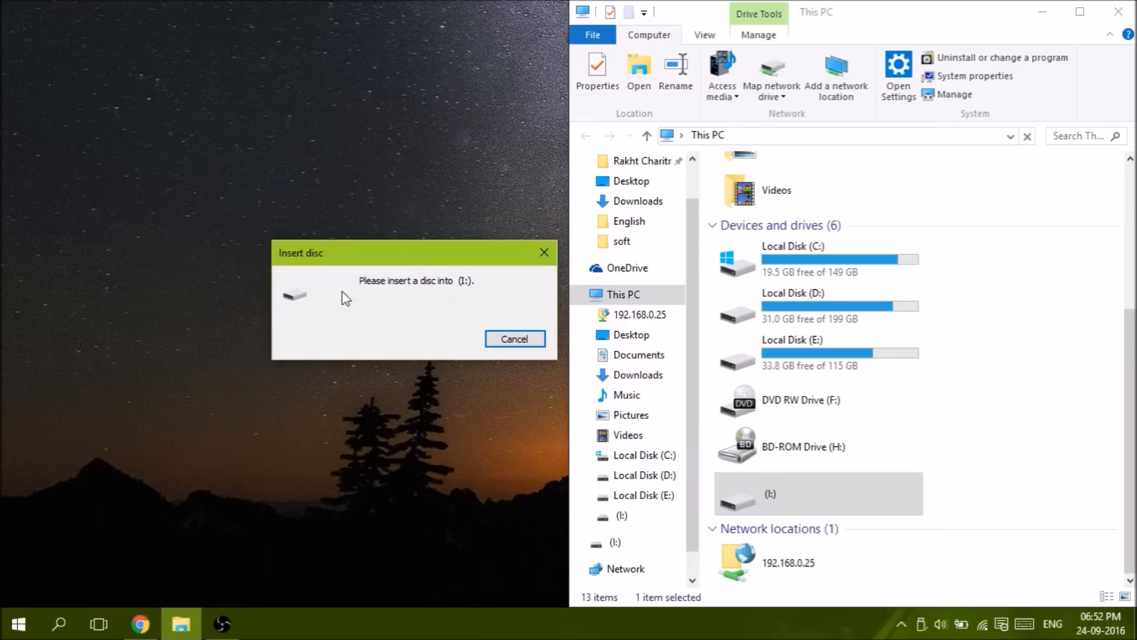
pyautogui.click(514, 339)
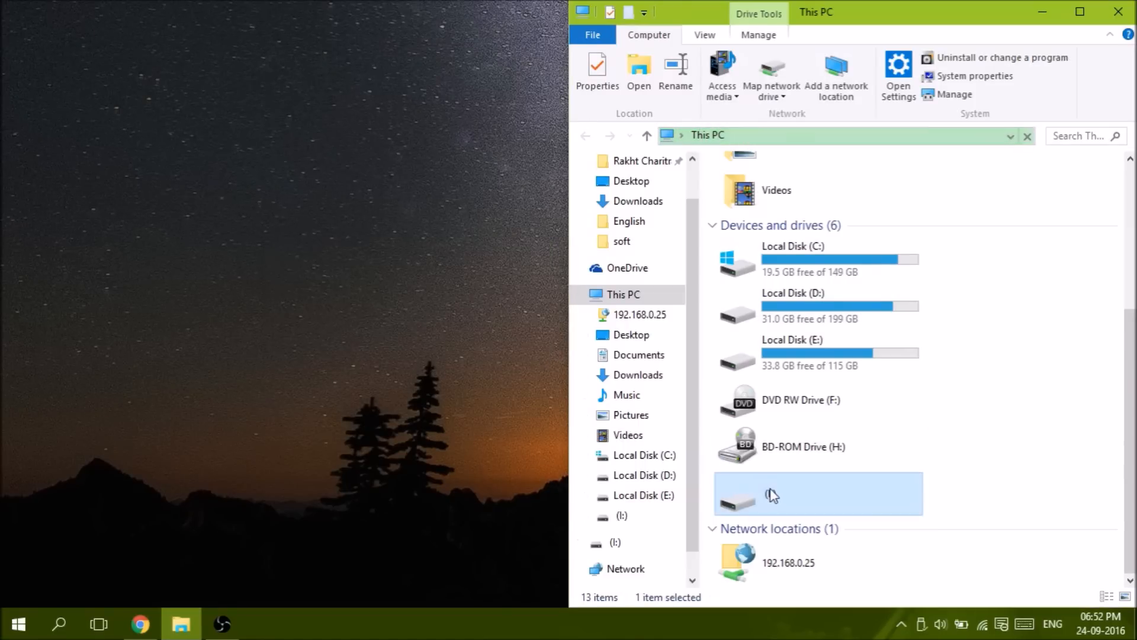
pyautogui.rightClick(773, 496)
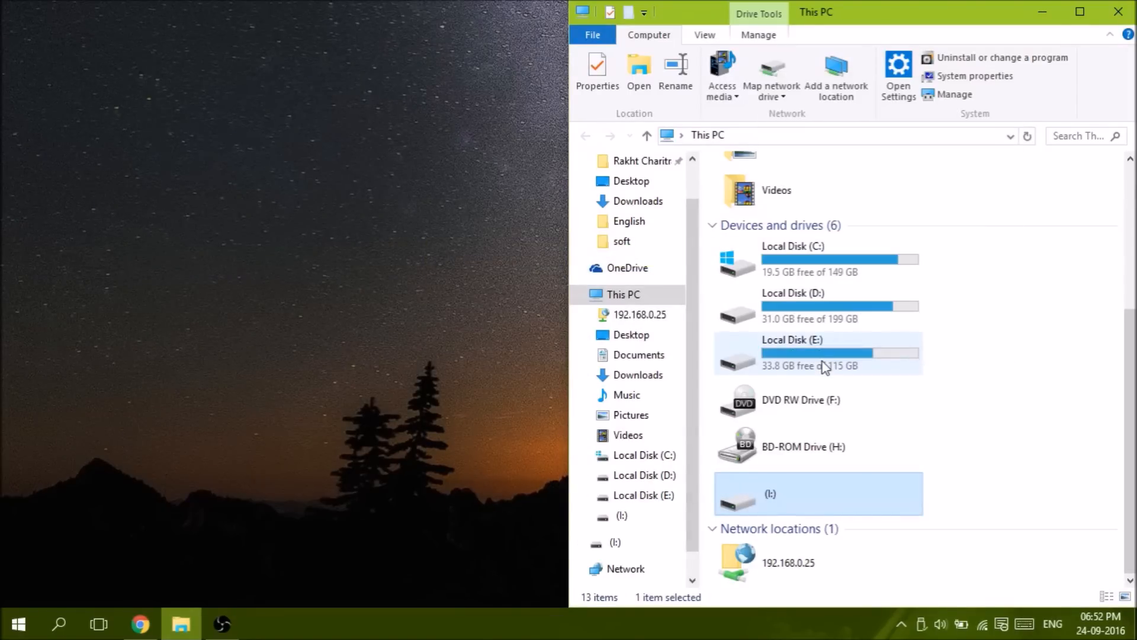
pyautogui.moveTo(695, 355)
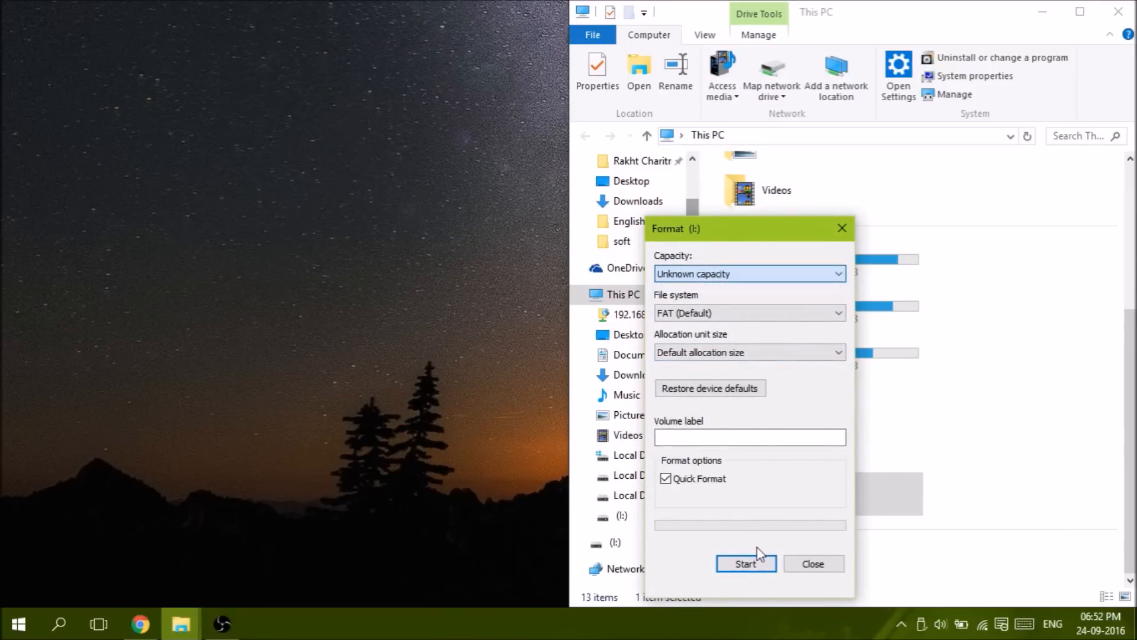
pyautogui.click(746, 563)
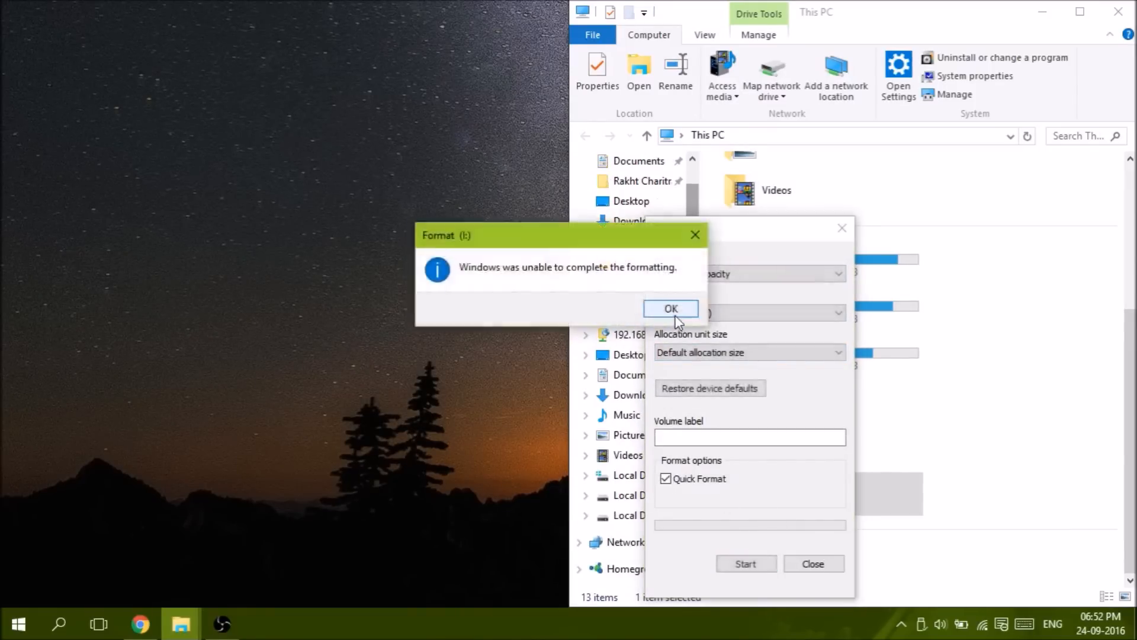
pyautogui.click(669, 308)
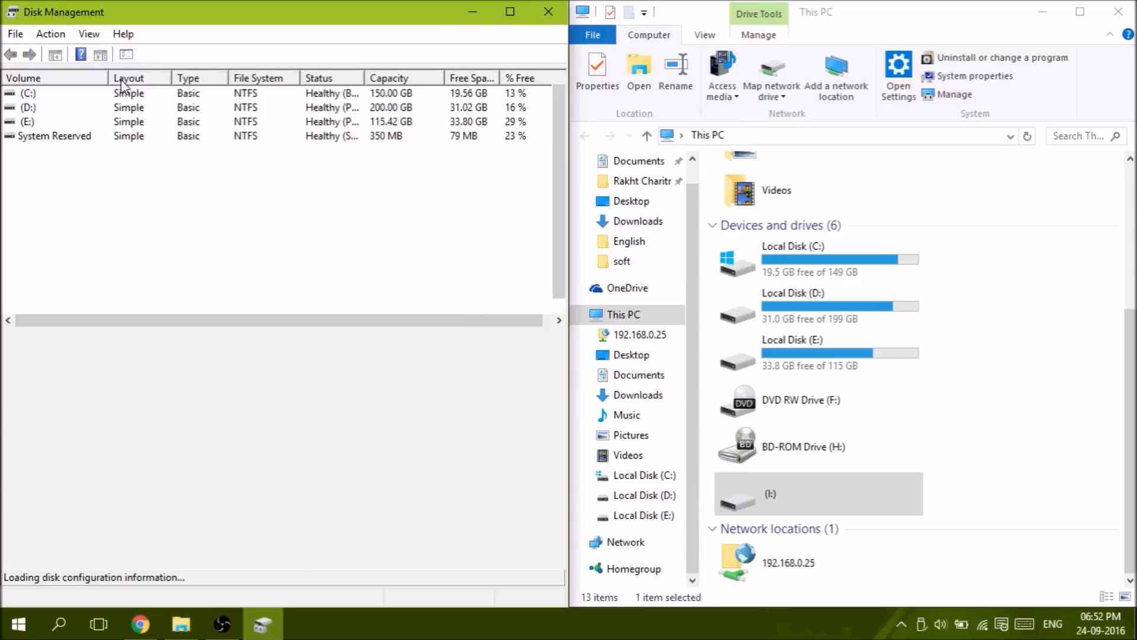
# - Let Disk Management load, showing removable Disk 1 (I:) as 3.74 GB unallocated
pyautogui.click(29, 93)
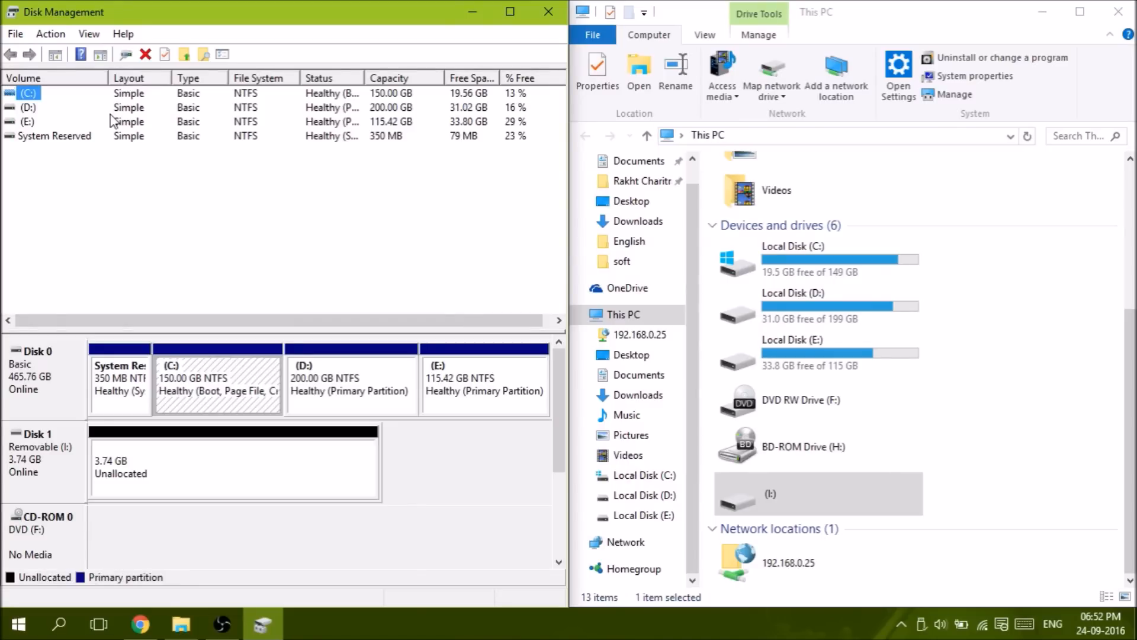
pyautogui.moveTo(71, 540)
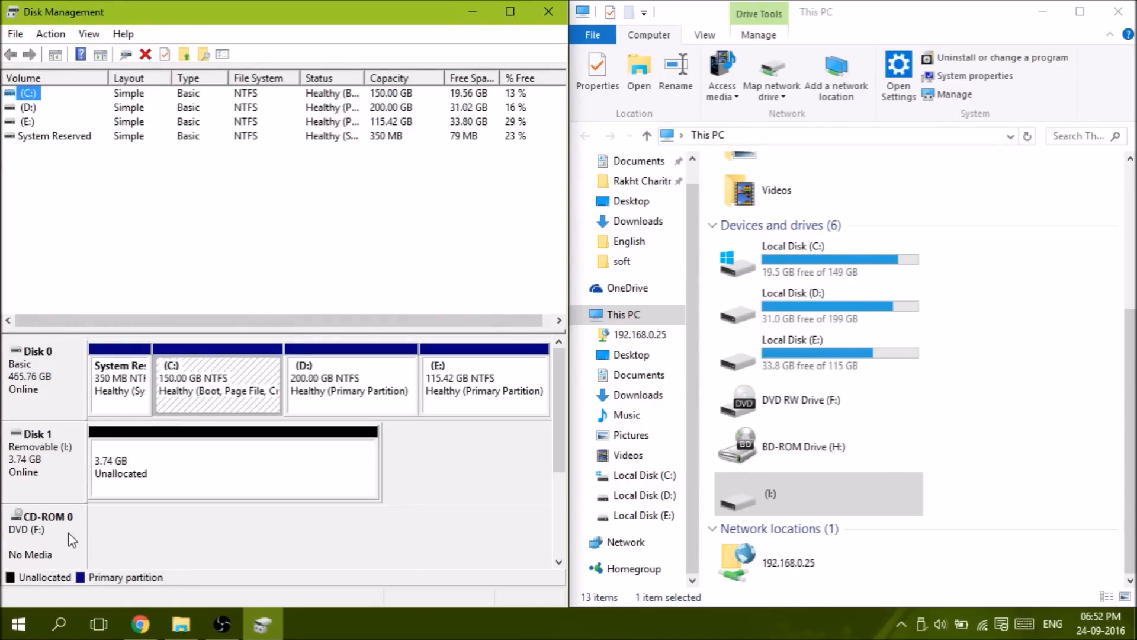
pyautogui.moveTo(32, 453)
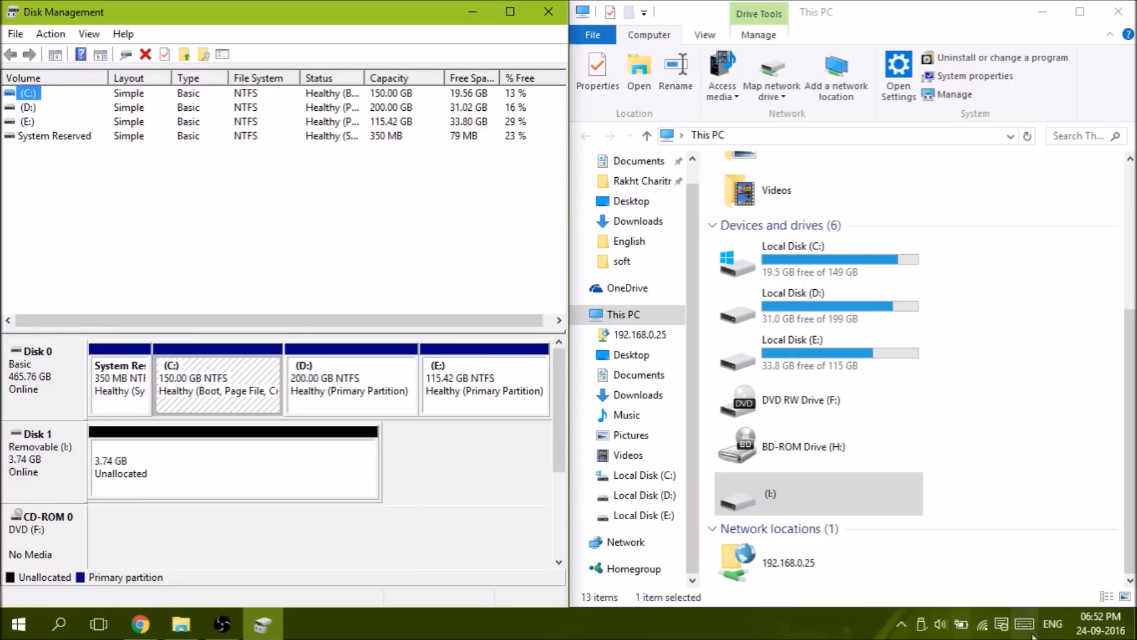
# - Start a New Simple Volume on the unallocated space at 3824 MB and check available drive letters
pyautogui.rightClick(233, 468)
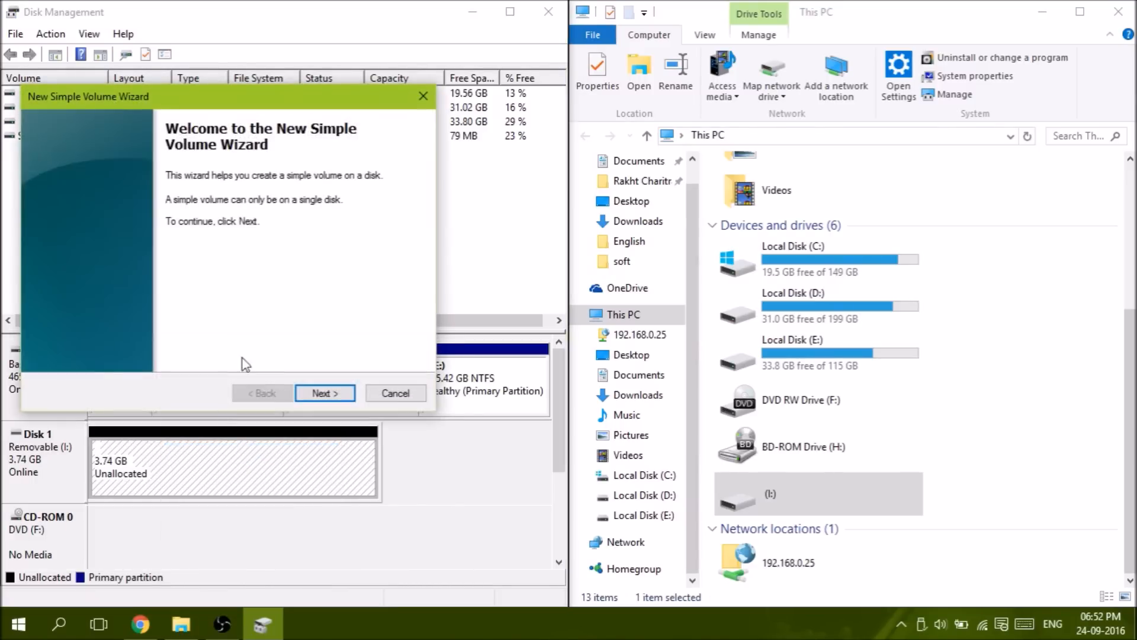
pyautogui.click(324, 392)
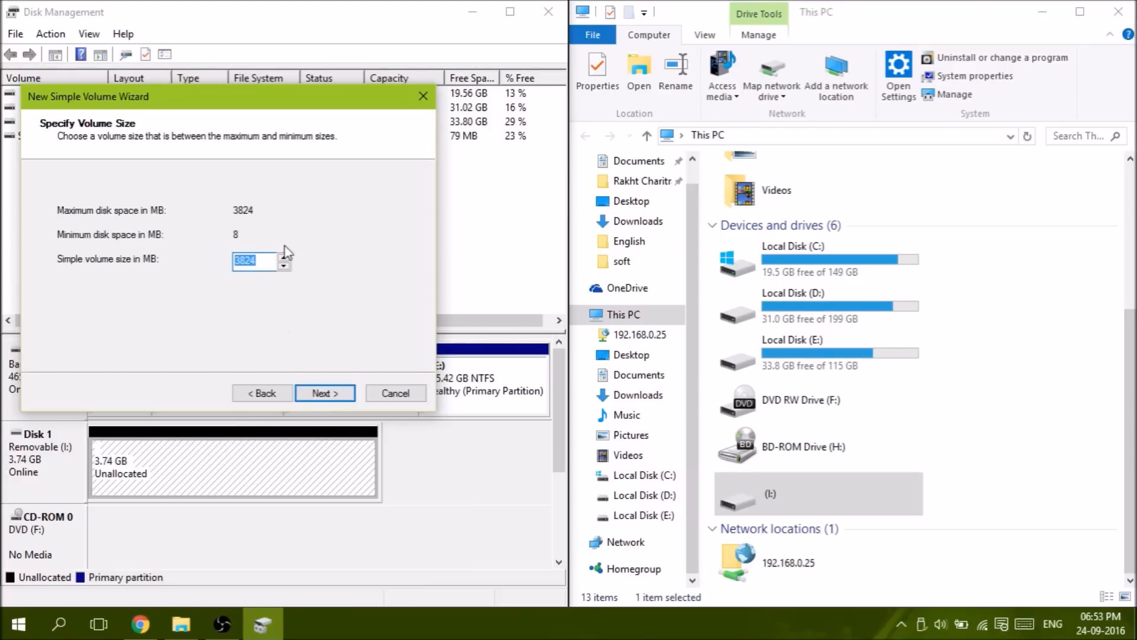
pyautogui.moveTo(284, 271)
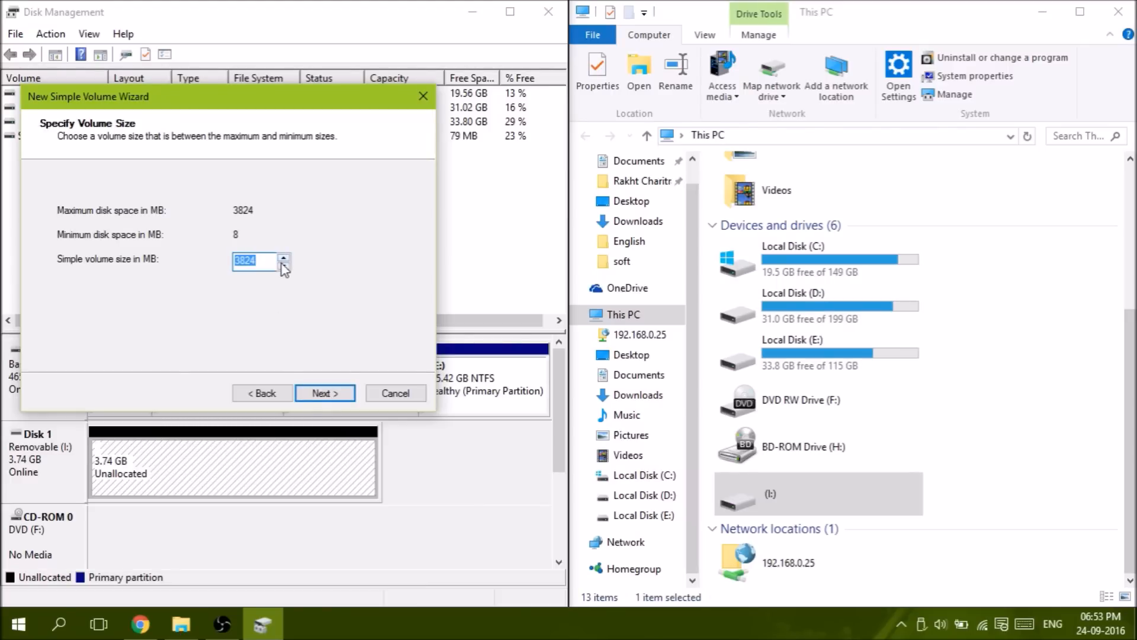
pyautogui.moveTo(326, 393)
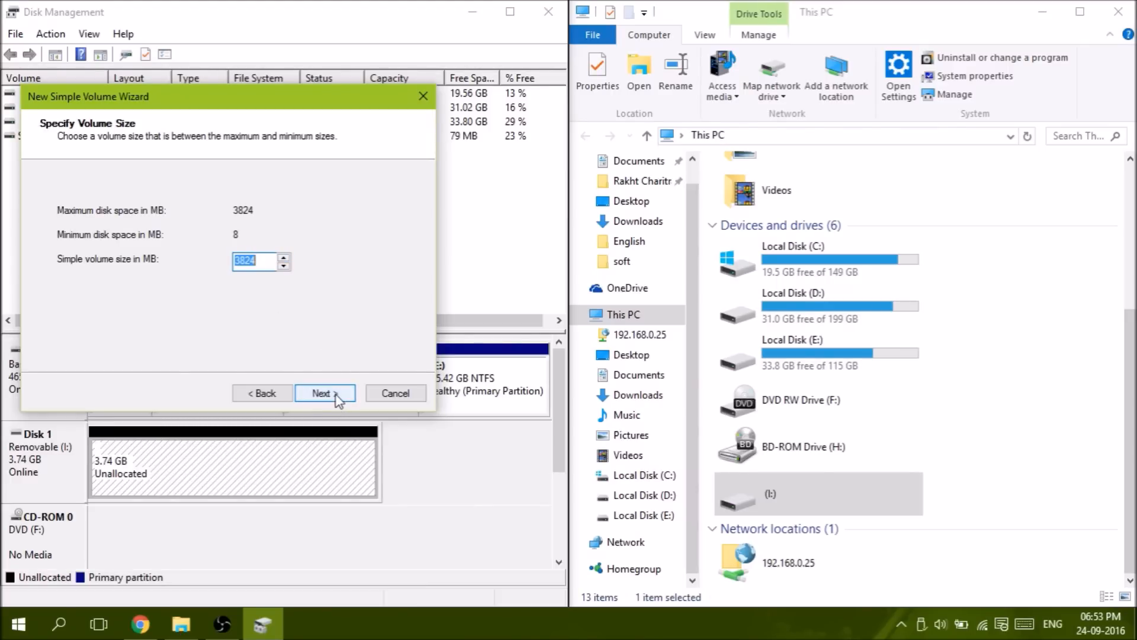
pyautogui.click(326, 392)
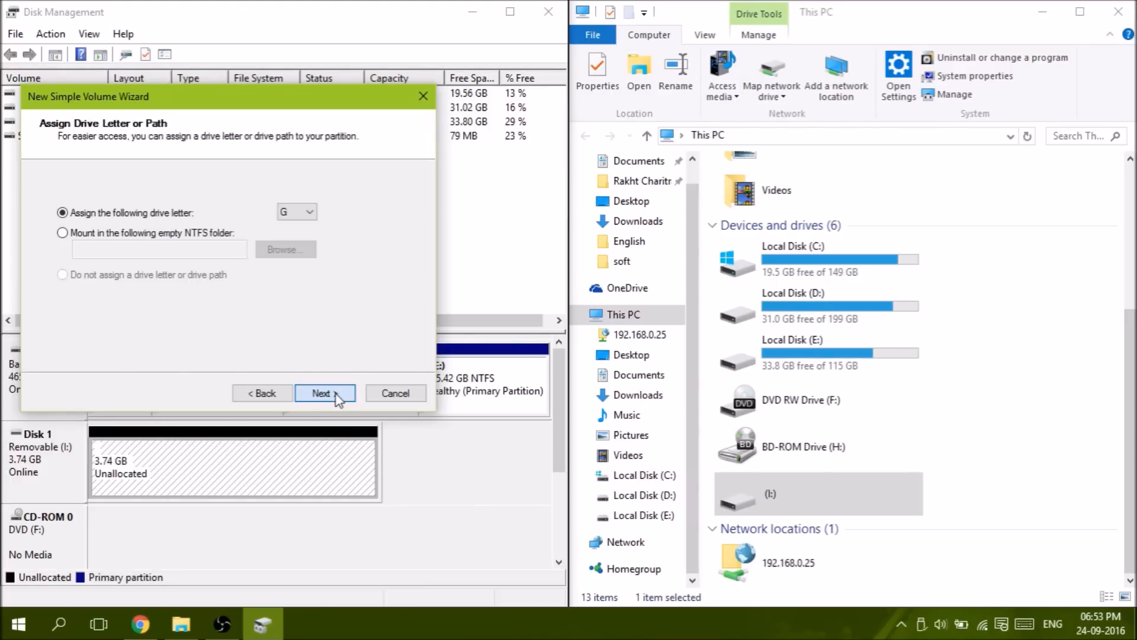
pyautogui.click(307, 212)
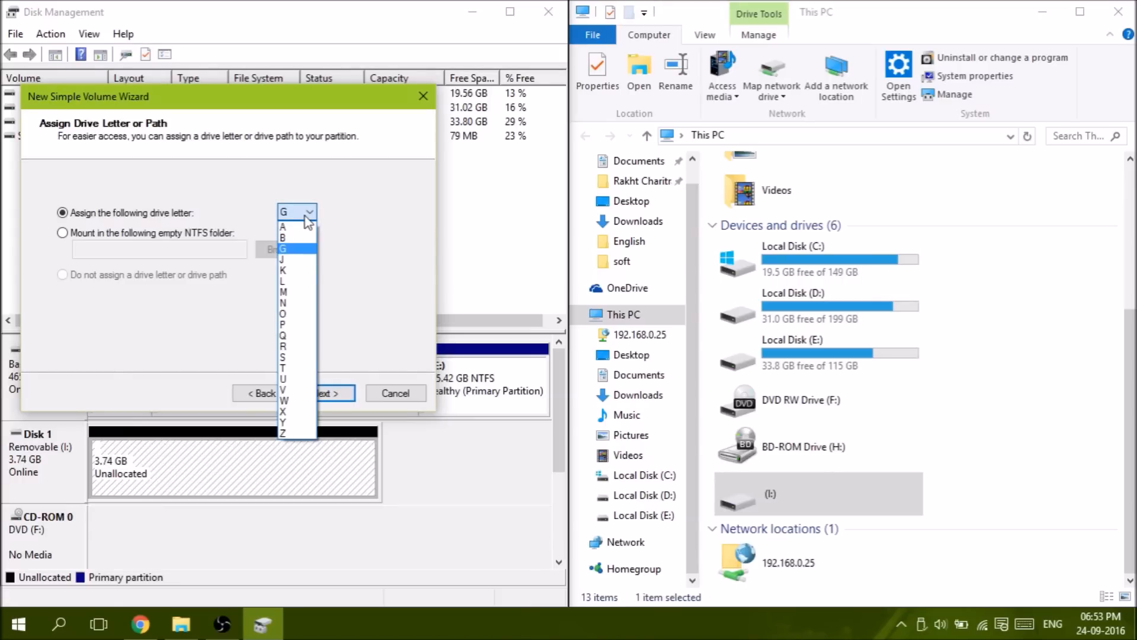
pyautogui.moveTo(283, 347)
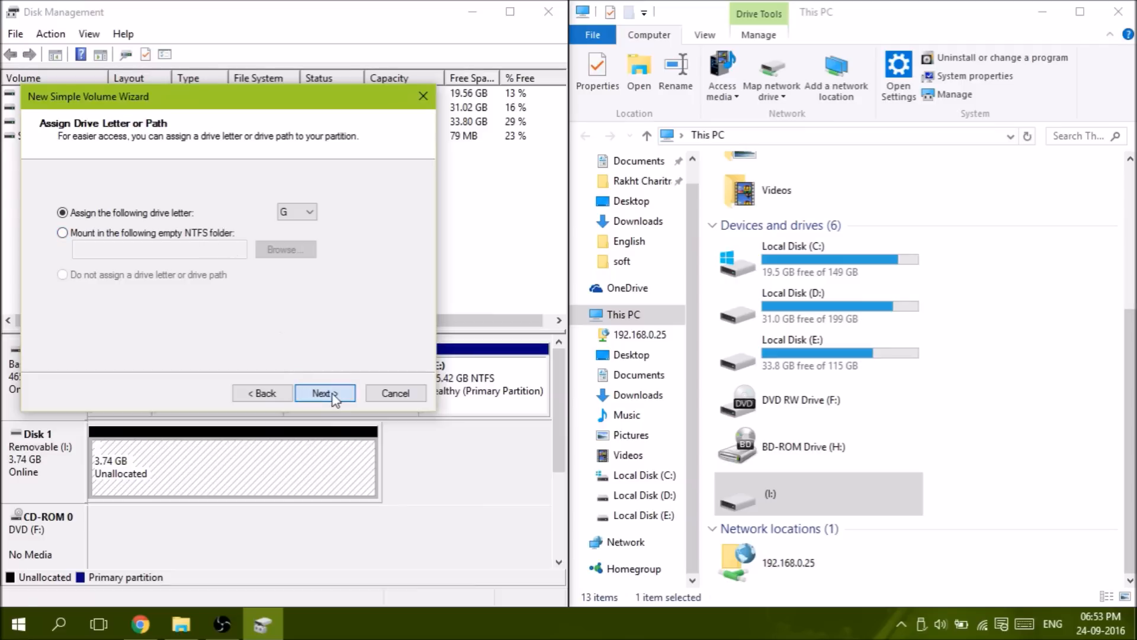
# - Keep drive letter G, choose FAT32 with quick format, and finish the wizard
pyautogui.click(325, 392)
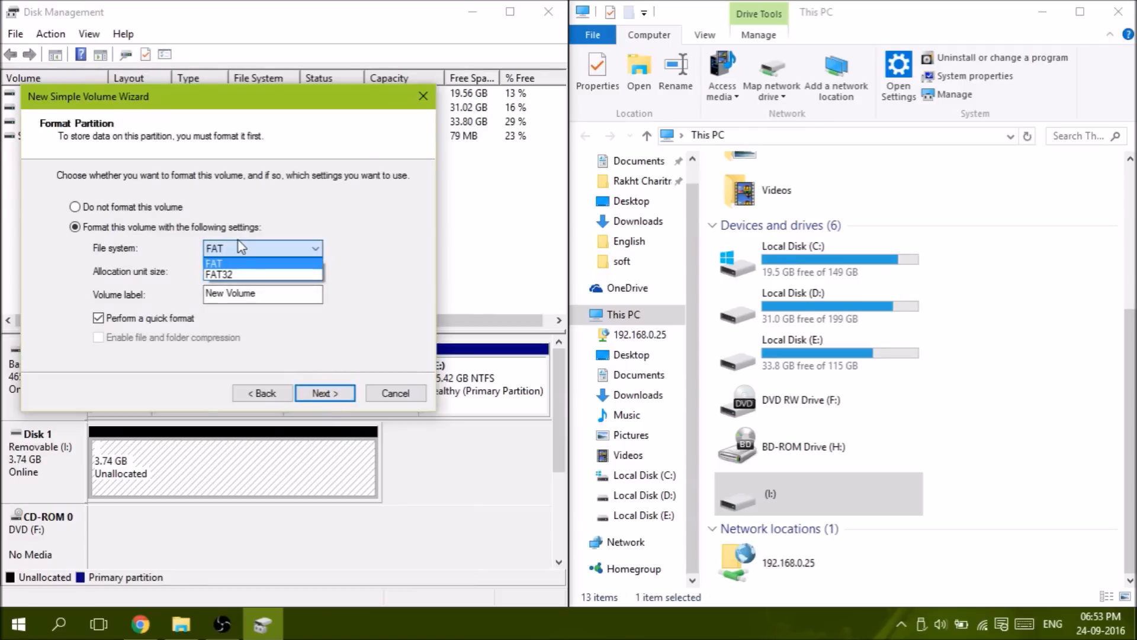
pyautogui.click(214, 273)
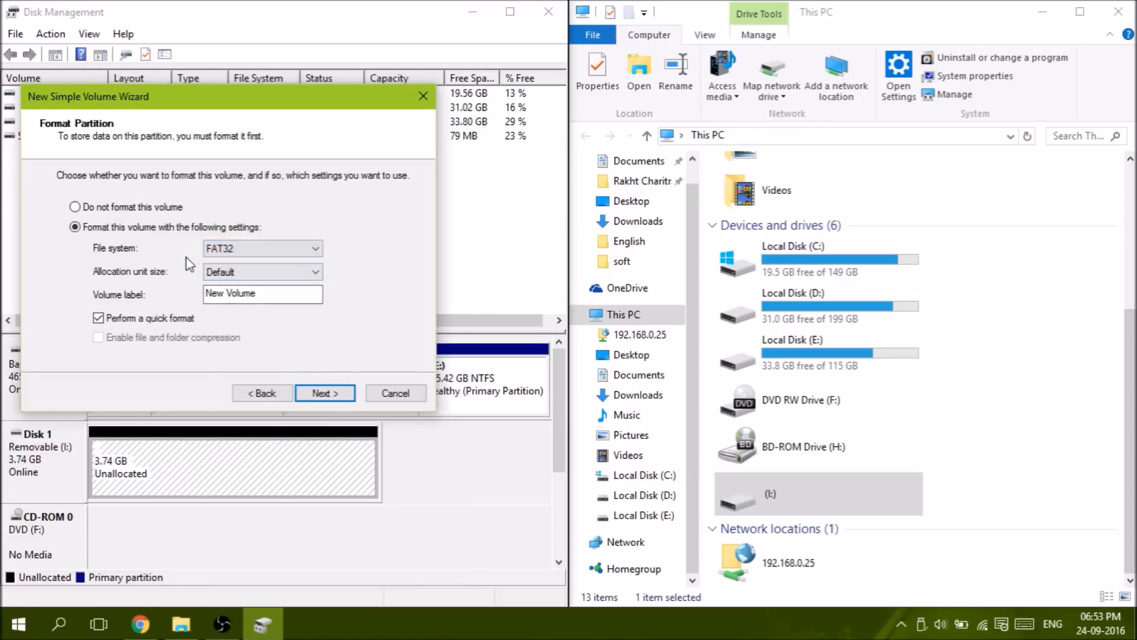
pyautogui.click(325, 392)
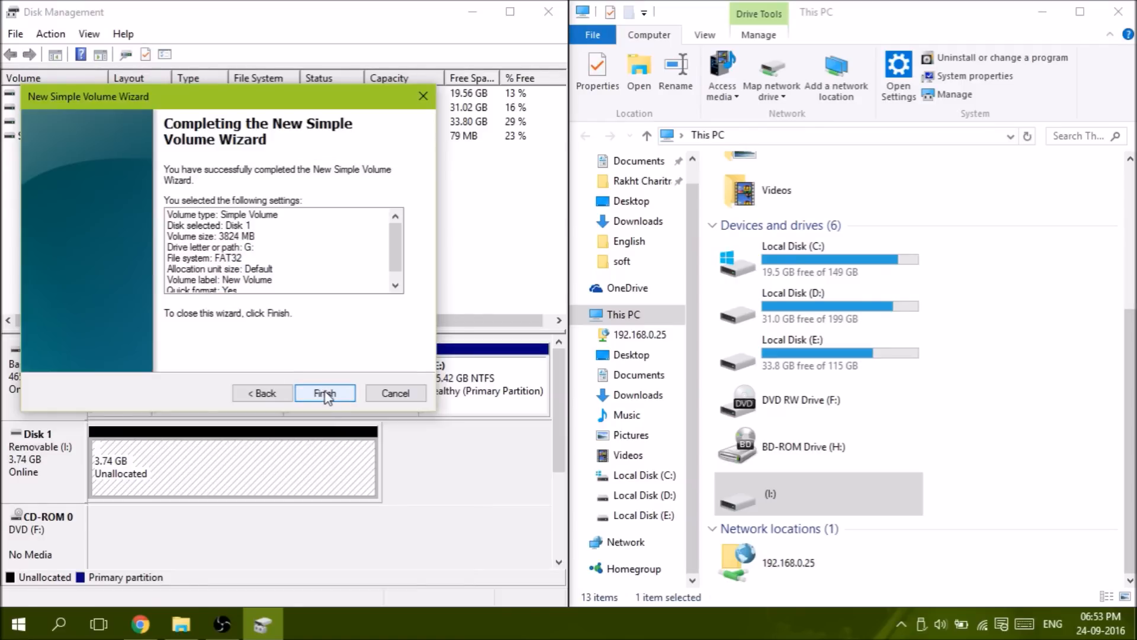
pyautogui.click(324, 393)
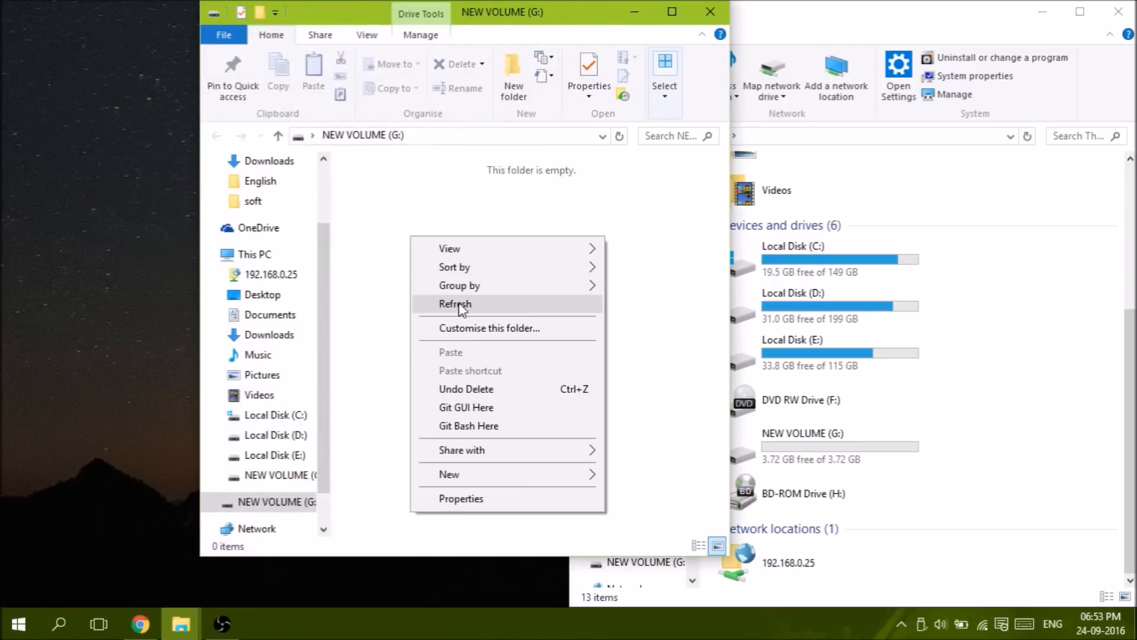
# - Open G: drive Properties to confirm FAT32 and 3.72 GB free
pyautogui.click(461, 498)
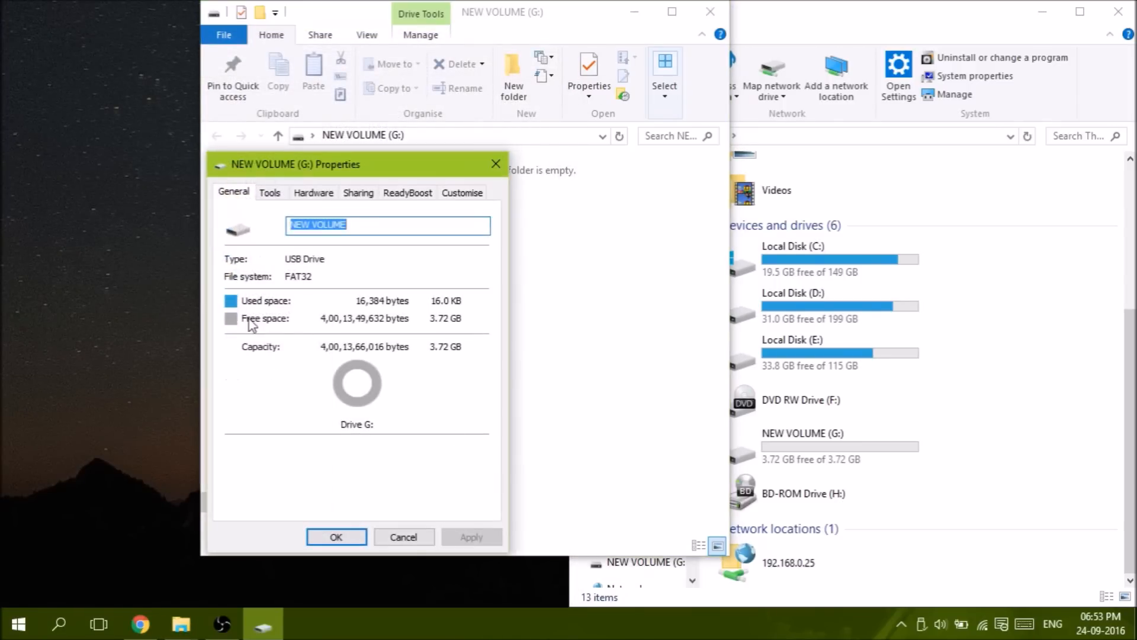
pyautogui.moveTo(455, 325)
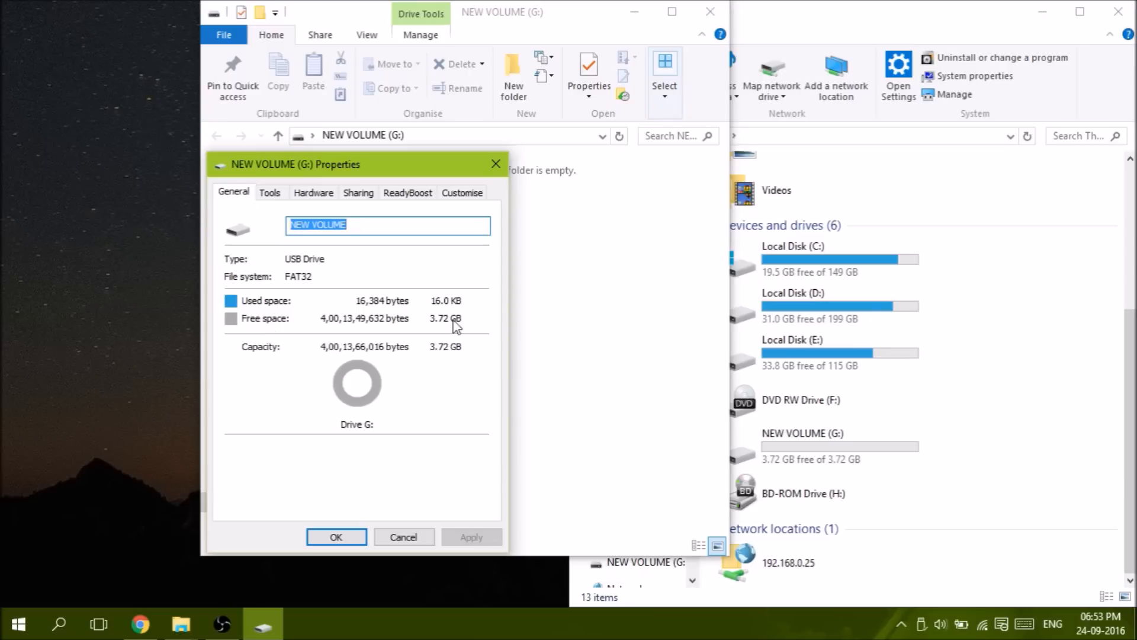